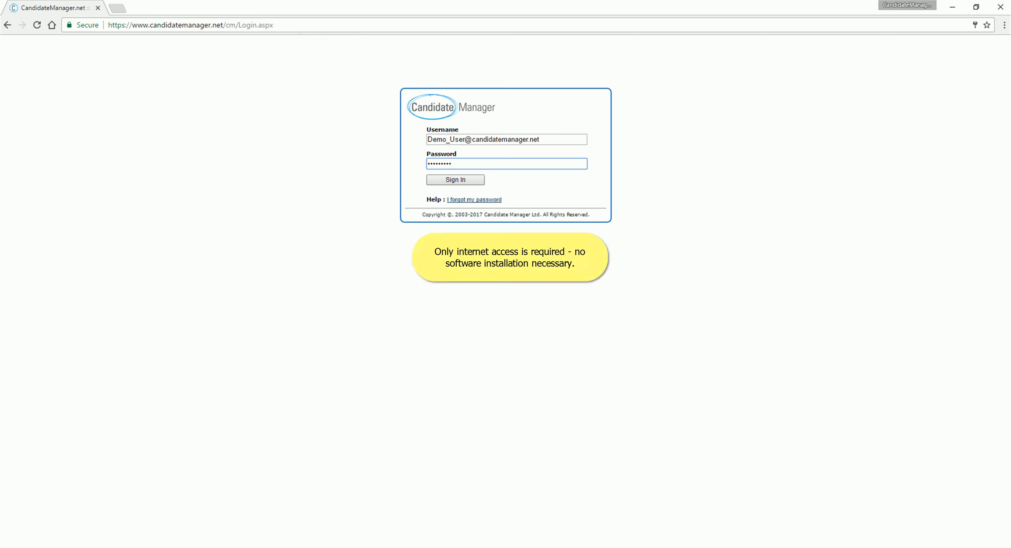
Sign in and expand every job search filter on the Jobs Management page.
{"action": "left_click", "coordinate": [455, 180]}
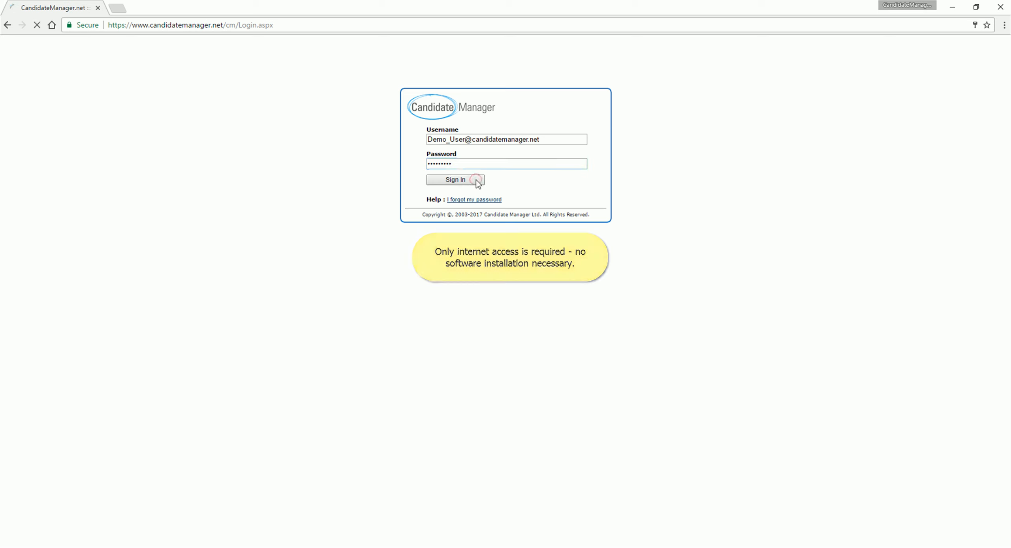
{"action": "left_click", "coordinate": [456, 180]}
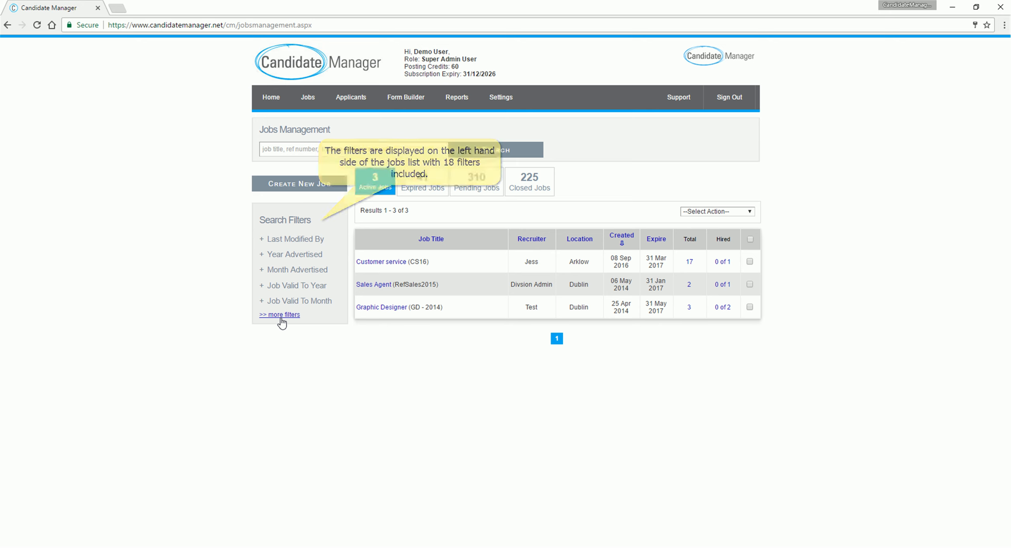
{"action": "left_click", "coordinate": [280, 315]}
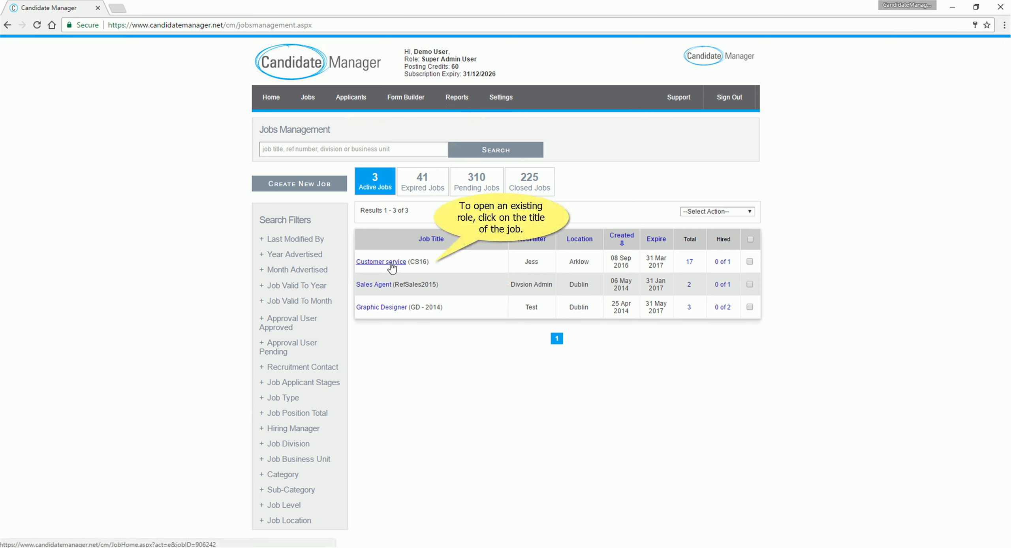
Open the Customer service (CS16) job and scroll through its long description.
{"action": "left_click", "coordinate": [381, 261]}
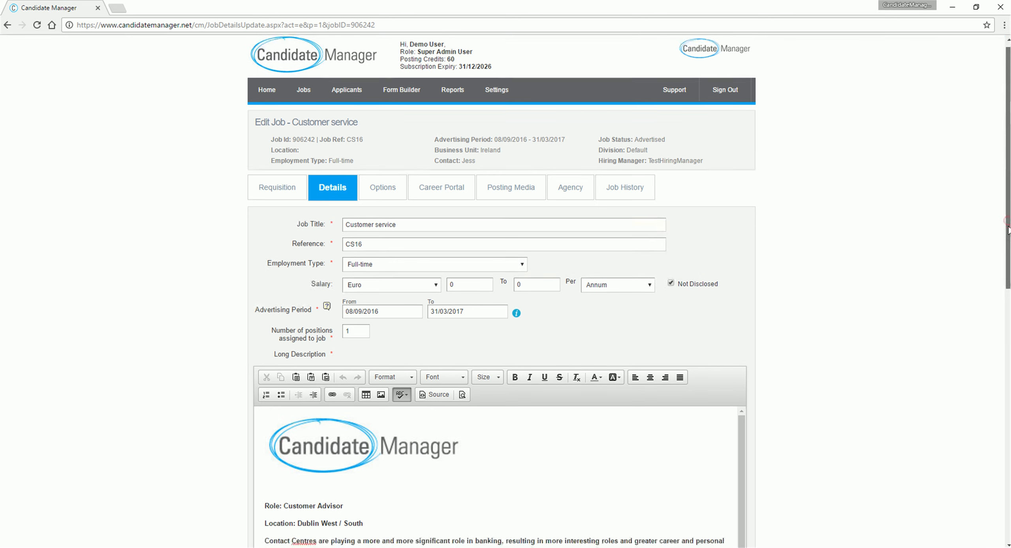
{"action": "scroll", "scroll_direction": "down", "scroll_amount": 3}
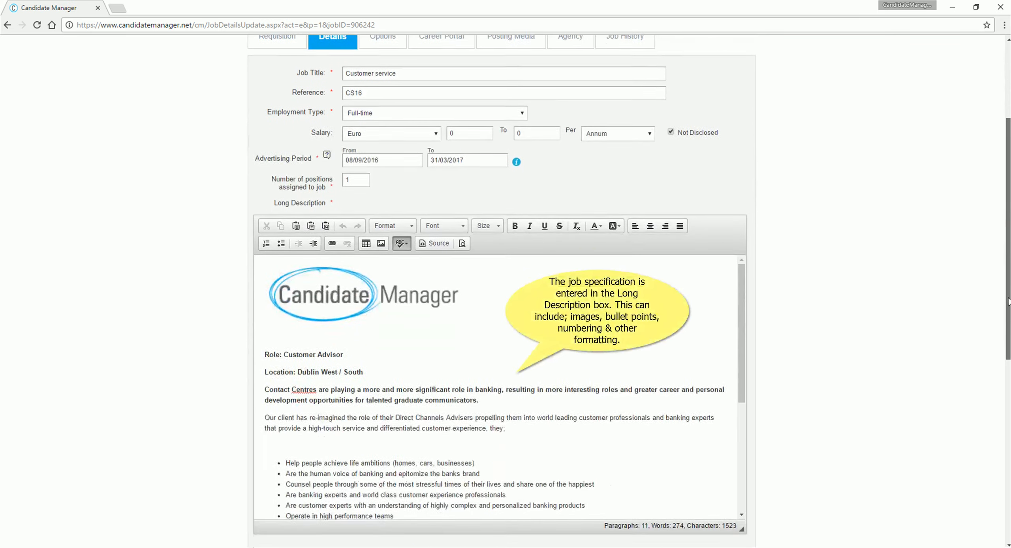
{"action": "scroll", "scroll_direction": "down", "scroll_amount": 3}
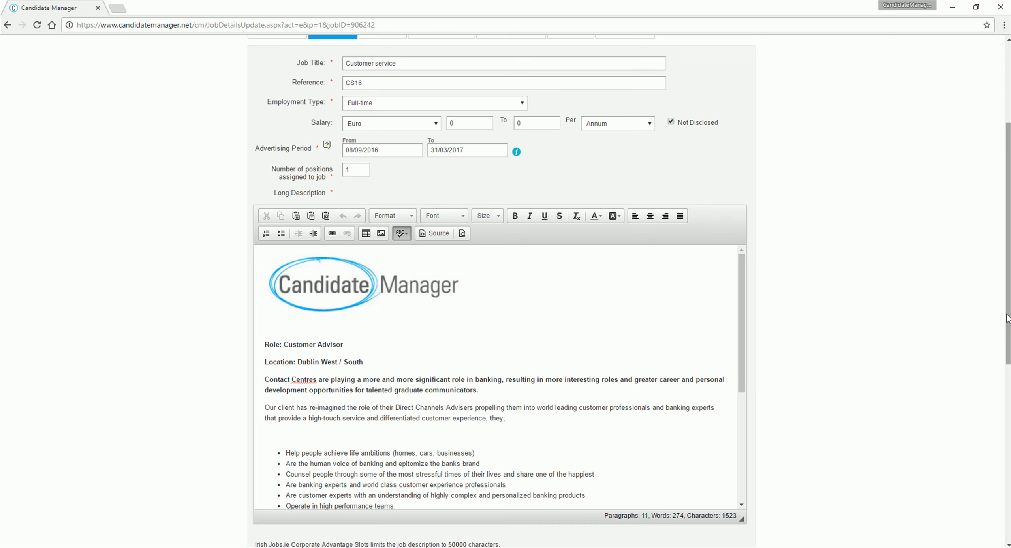
{"action": "scroll", "scroll_direction": "down", "scroll_amount": 3}
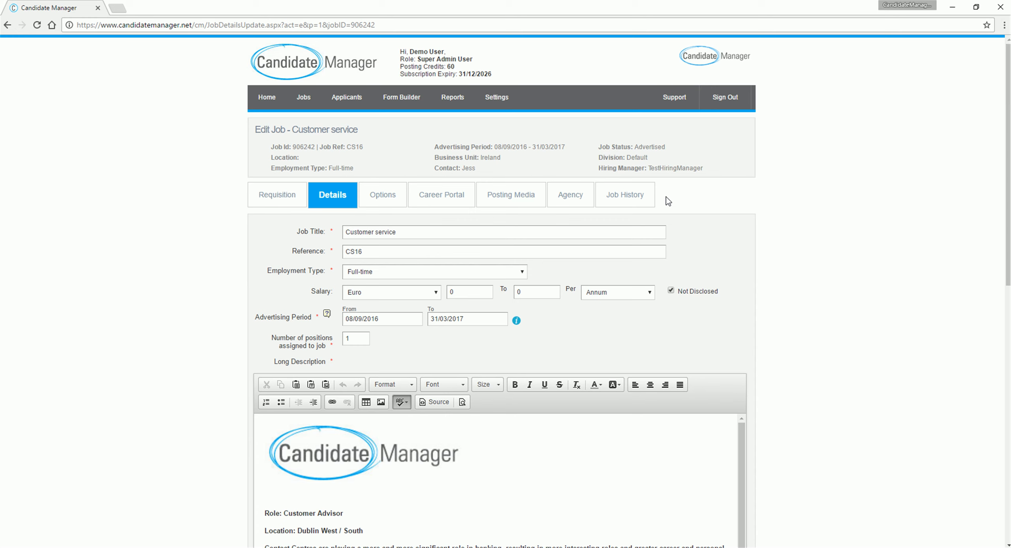
Go to Applicants > Applicant Management and expand all of its search filters.
{"action": "left_click", "coordinate": [346, 97]}
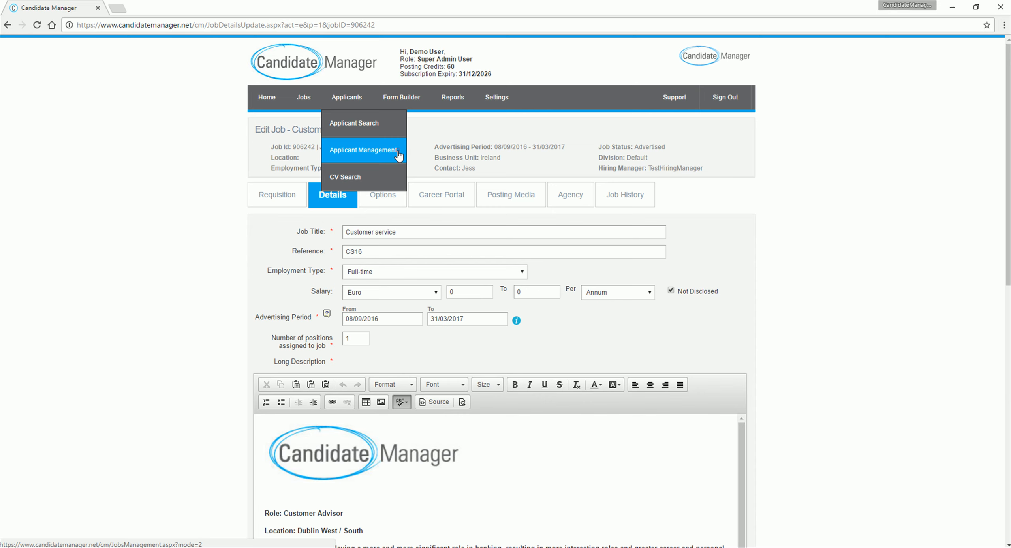
{"action": "left_click", "coordinate": [364, 150]}
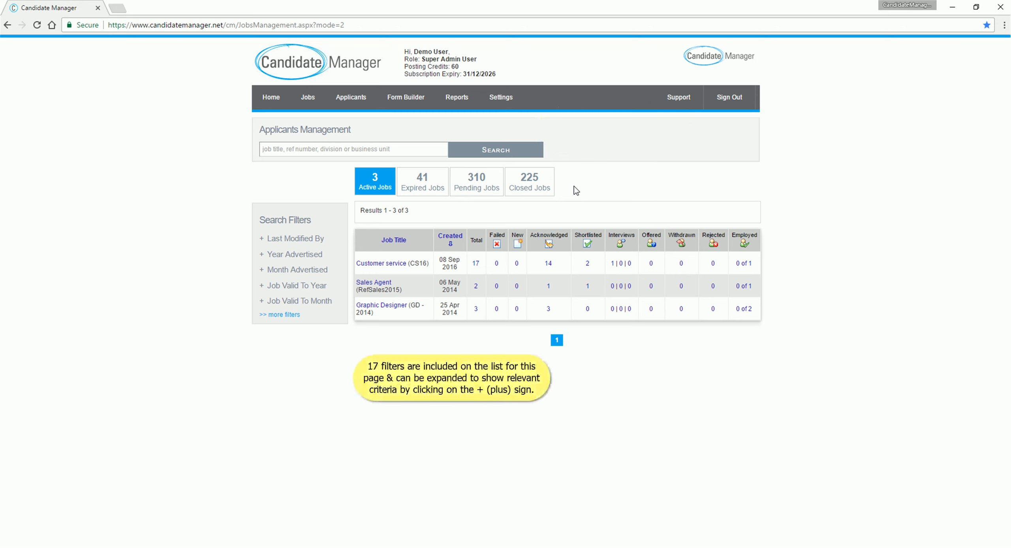
{"action": "mouse_move", "coordinate": [281, 339]}
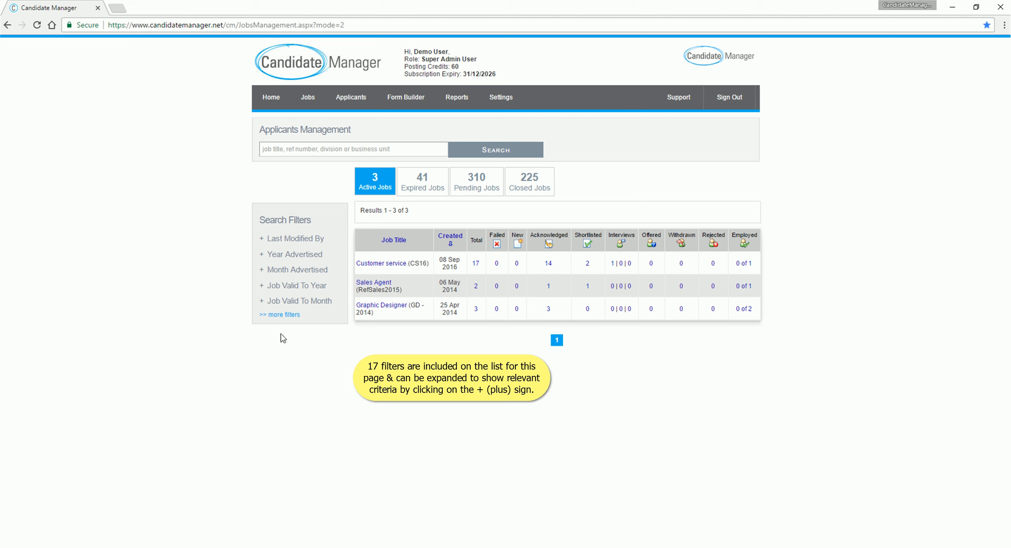
{"action": "left_click", "coordinate": [279, 315]}
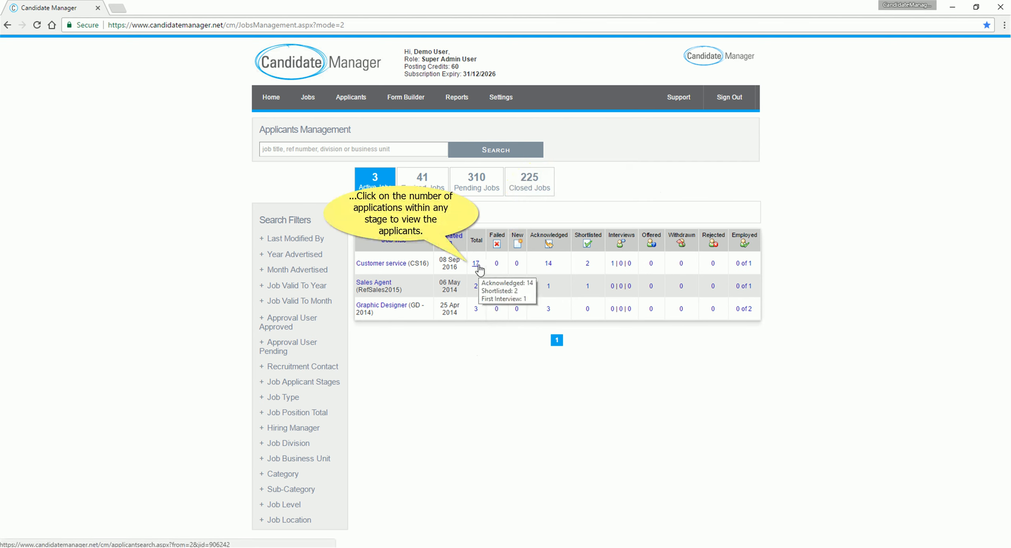
List the 17 Customer service applicants and open Simon Sample's first-interview profile.
{"action": "left_click", "coordinate": [475, 263]}
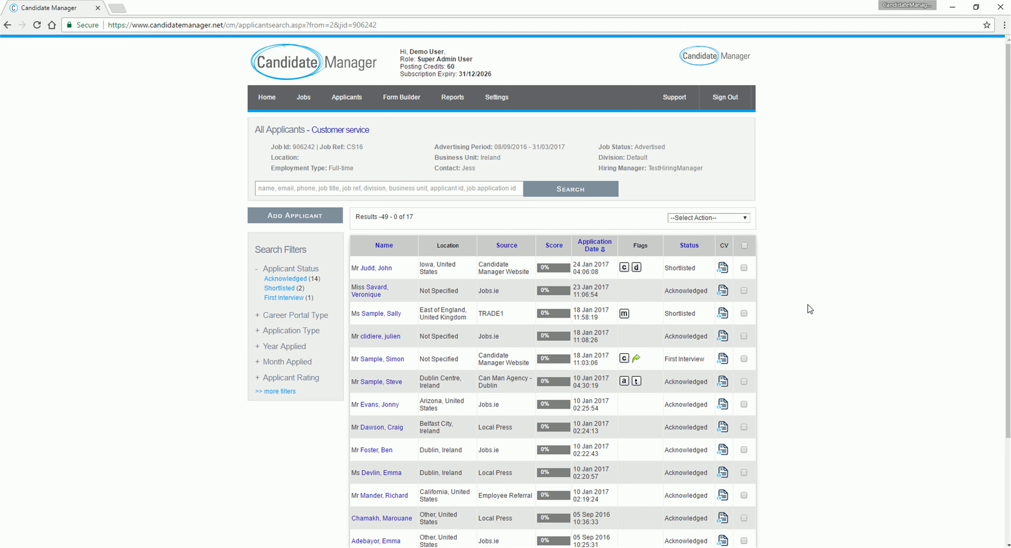
{"action": "mouse_move", "coordinate": [640, 245]}
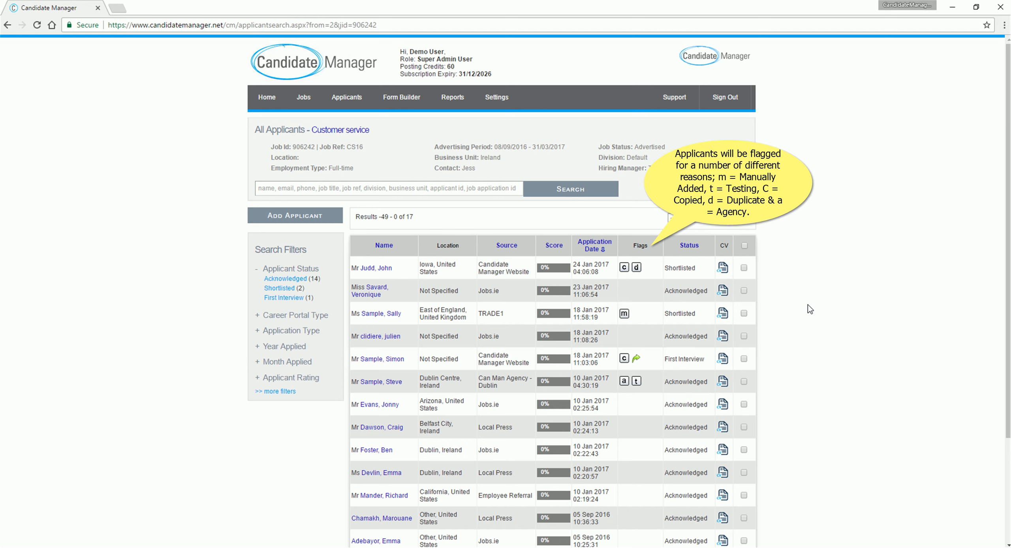
{"action": "mouse_move", "coordinate": [637, 269]}
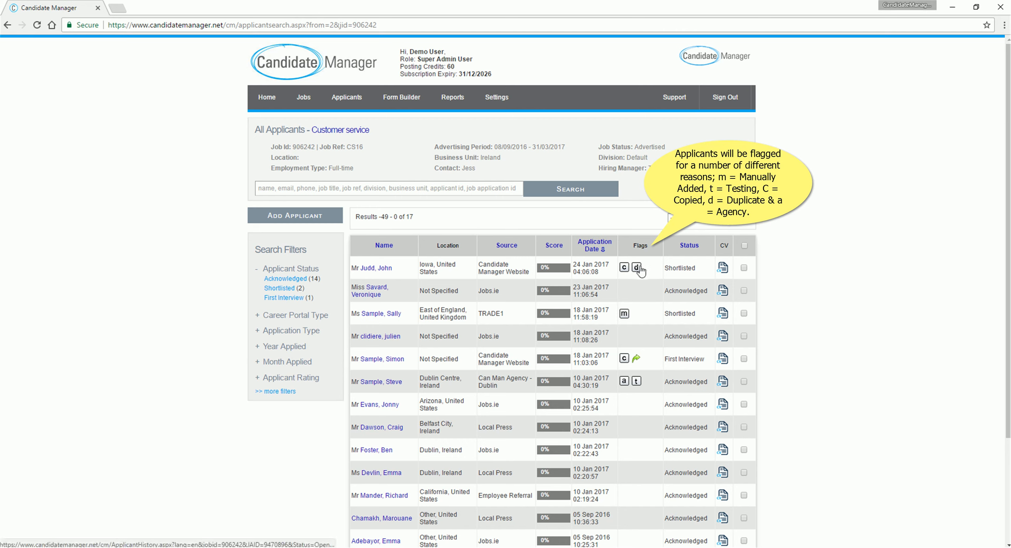
{"action": "mouse_move", "coordinate": [637, 268]}
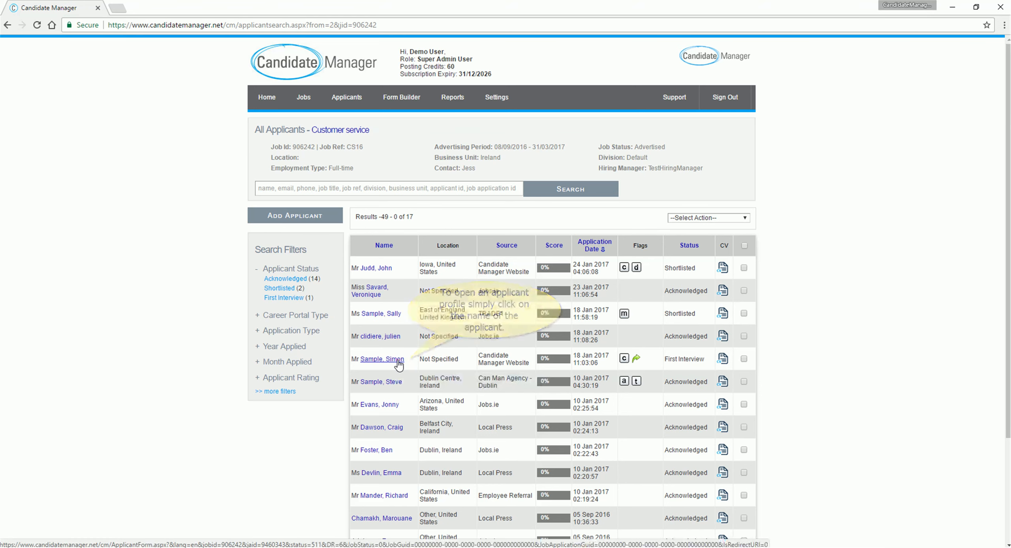
{"action": "left_click", "coordinate": [380, 359]}
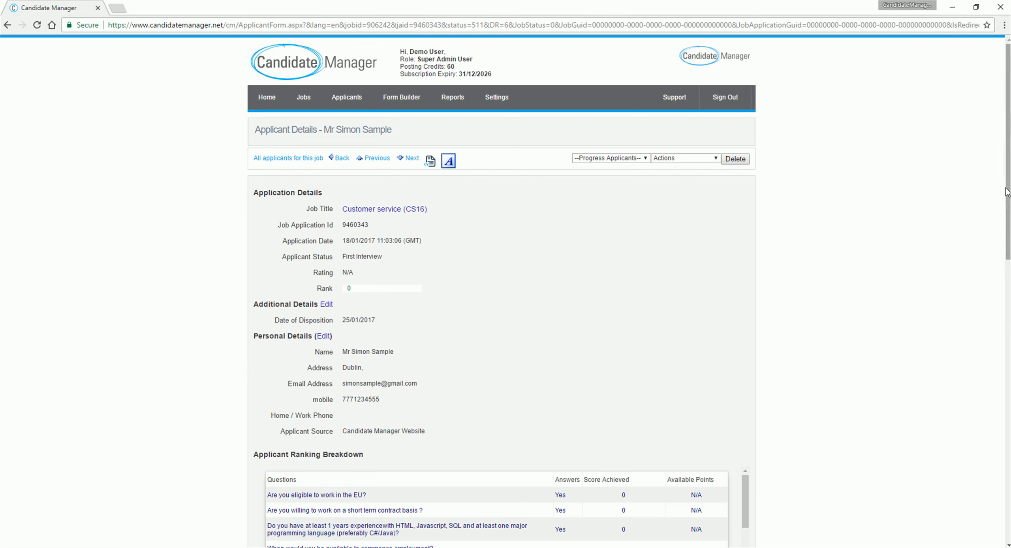
{"action": "scroll", "scroll_direction": "down", "scroll_amount": 3}
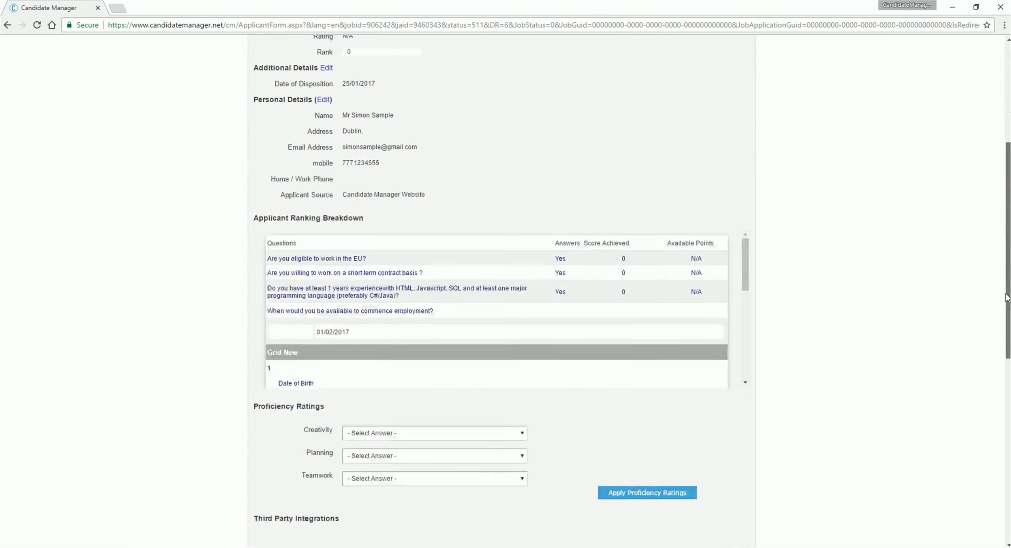
{"action": "scroll", "scroll_direction": "down", "scroll_amount": 3}
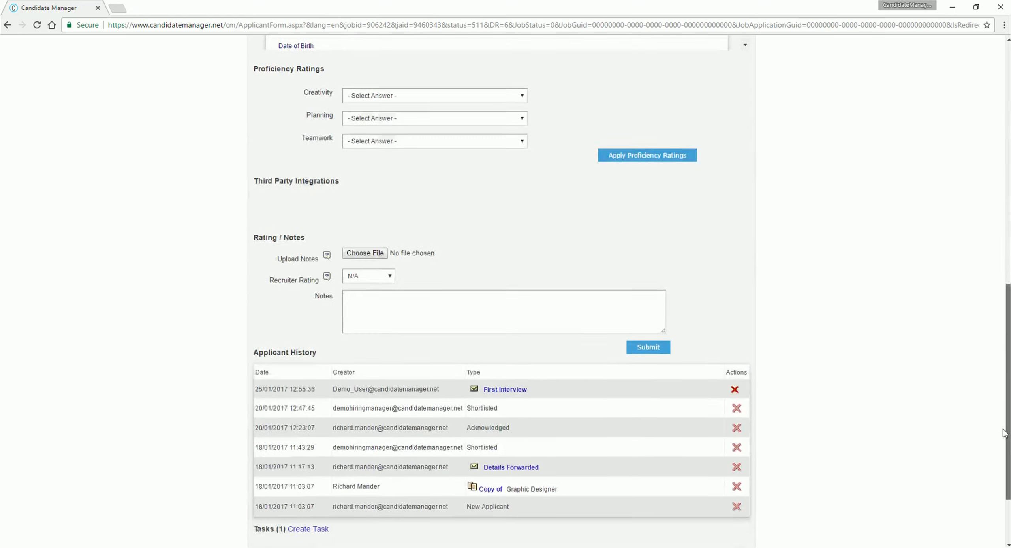
{"action": "scroll", "scroll_direction": "down", "scroll_amount": 3}
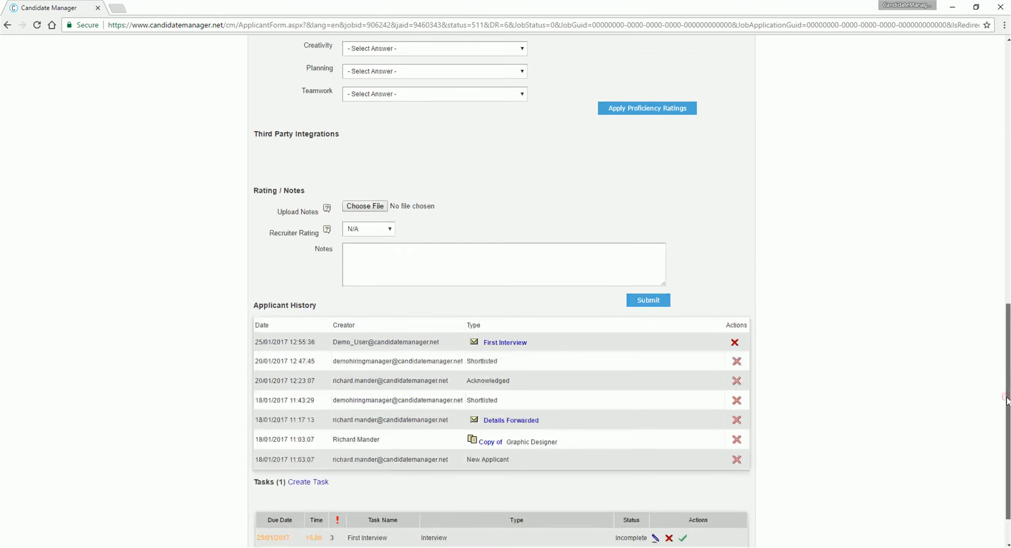
{"action": "scroll", "scroll_direction": "up", "scroll_amount": 3}
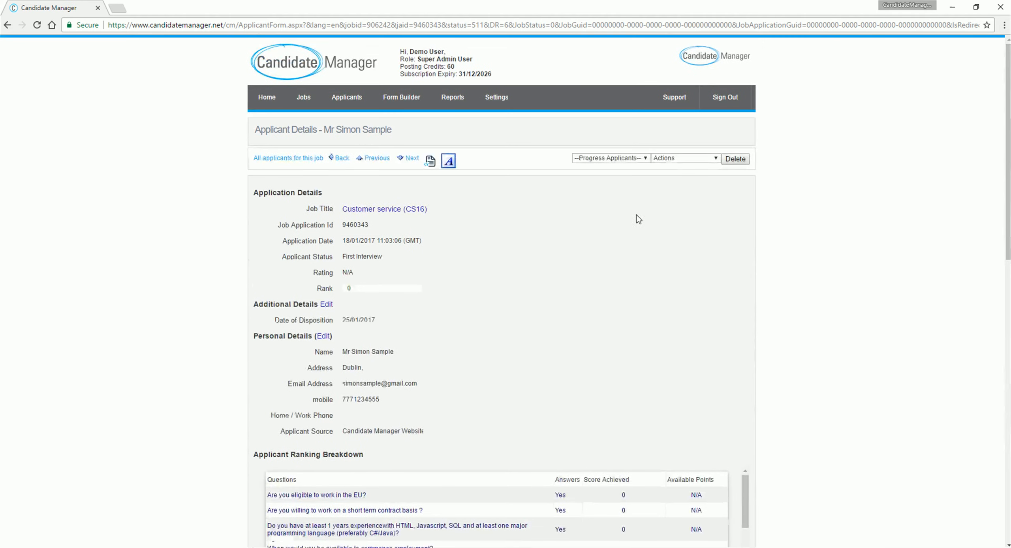
Go to Applicants > Applicant Search to list all 407 applicants.
{"action": "left_click", "coordinate": [346, 97]}
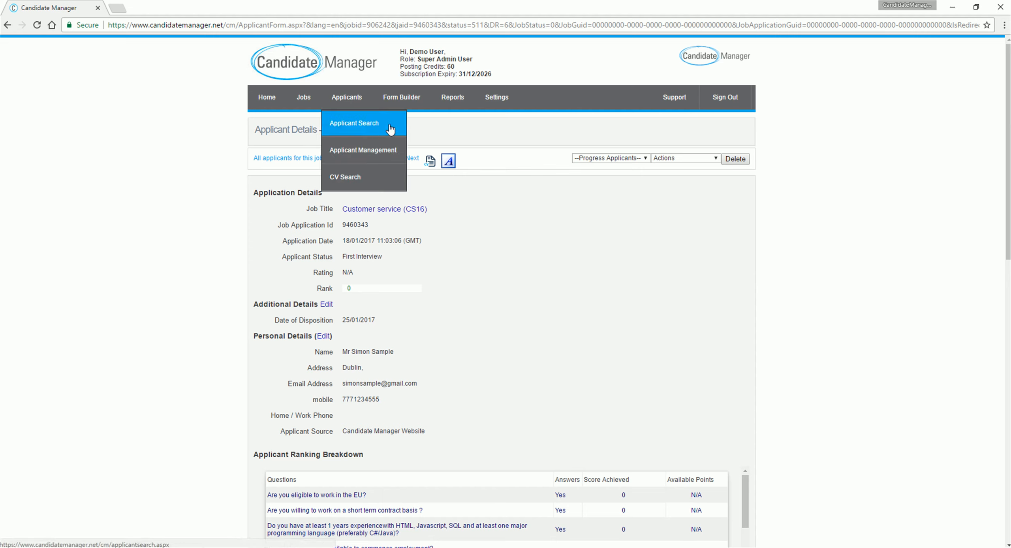
{"action": "left_click", "coordinate": [354, 124]}
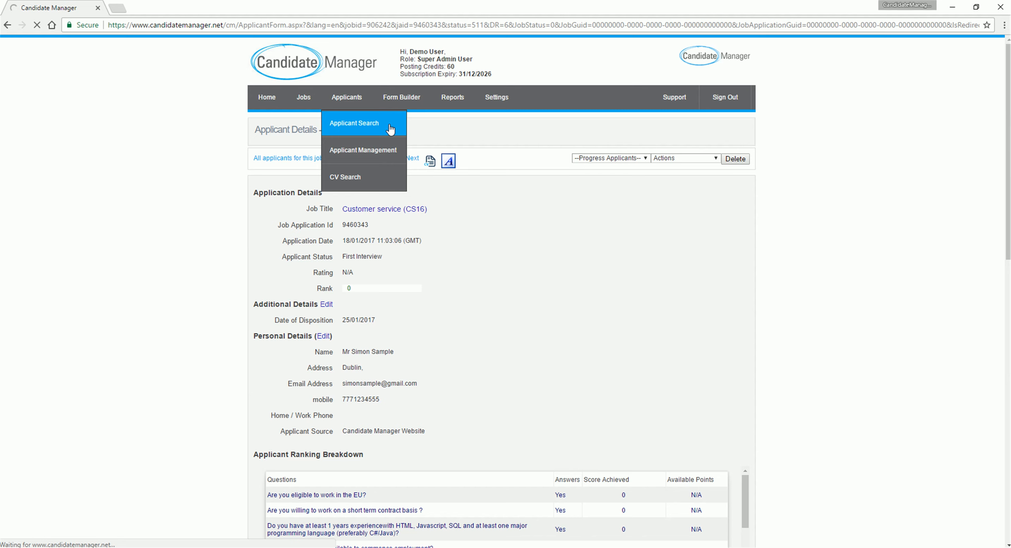
{"action": "left_click", "coordinate": [354, 123]}
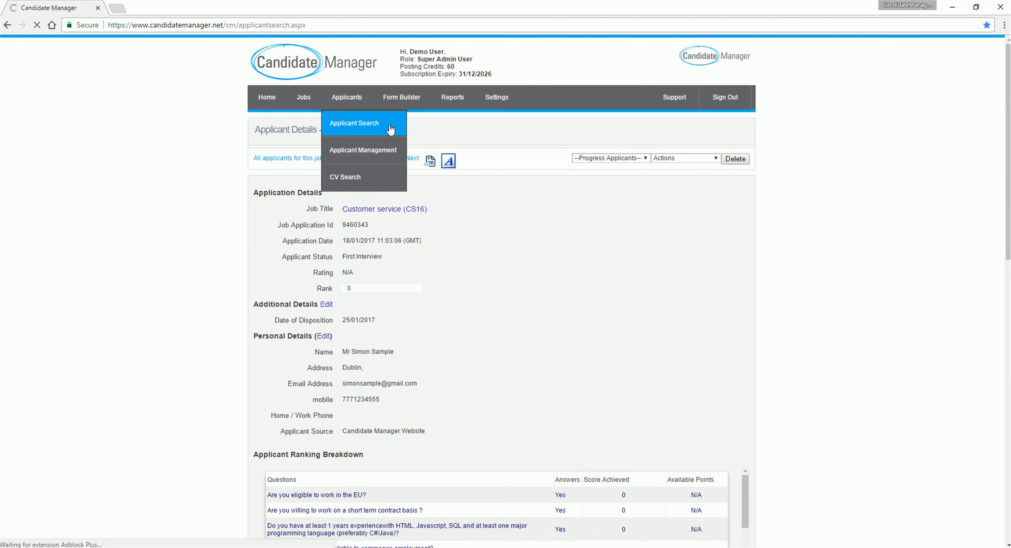
{"action": "left_click", "coordinate": [354, 123]}
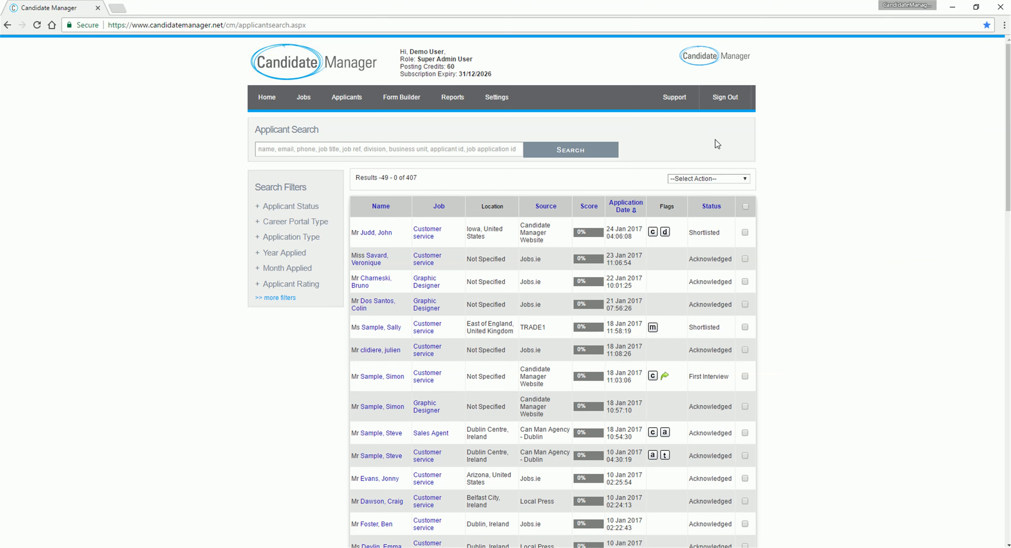
Tick the second, third and fourth applicants and open the bulk actions menu.
{"action": "left_click", "coordinate": [745, 207]}
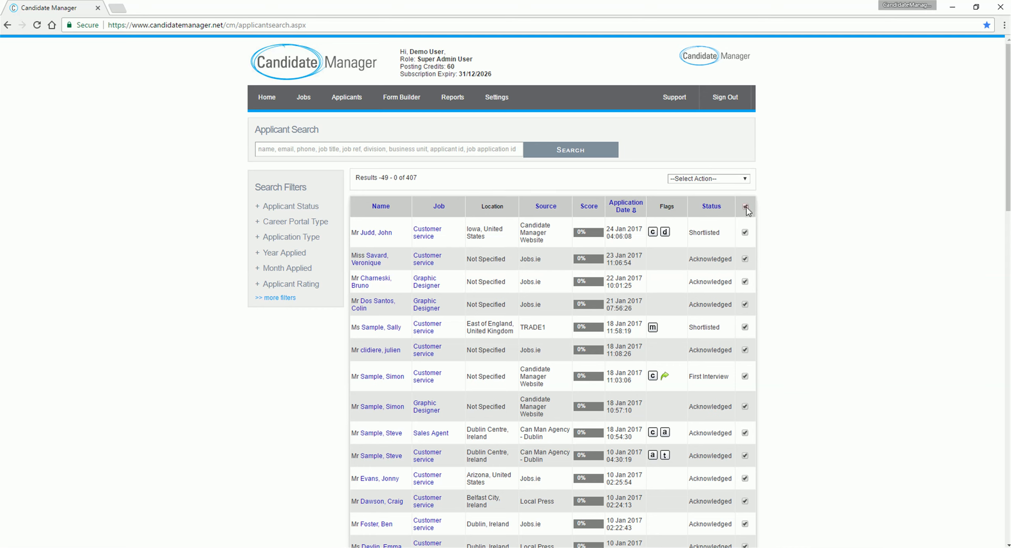
{"action": "mouse_move", "coordinate": [746, 207]}
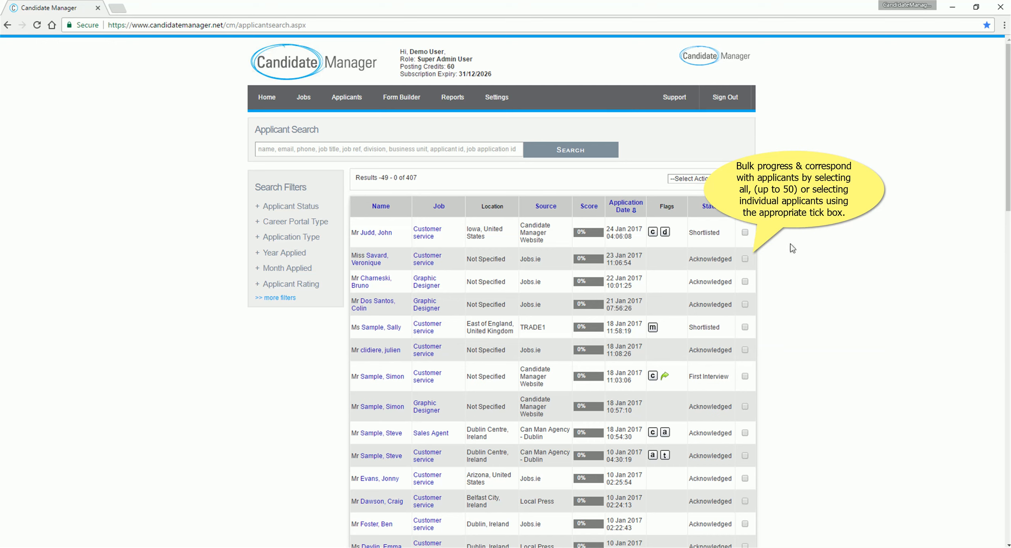
{"action": "left_click", "coordinate": [745, 259]}
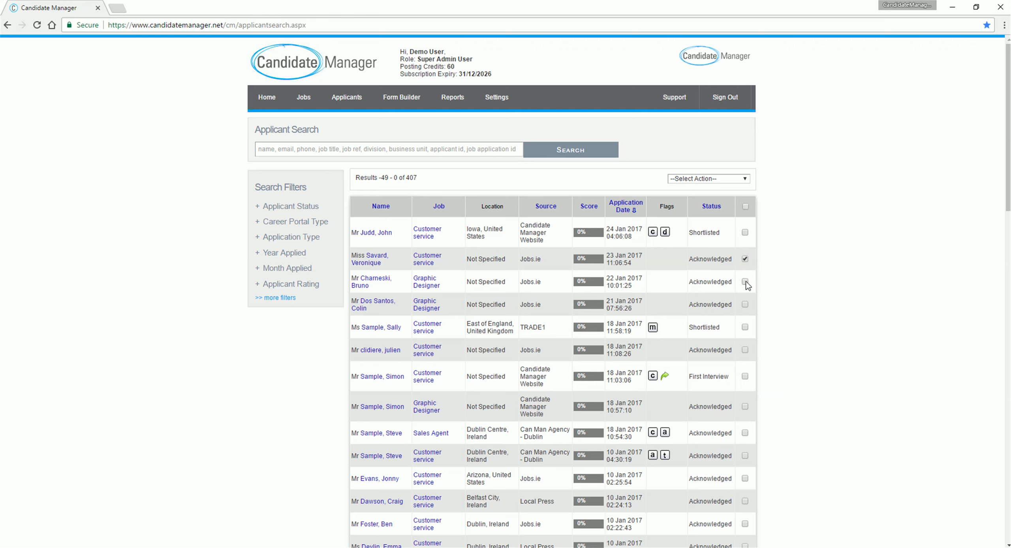
{"action": "left_click", "coordinate": [745, 282]}
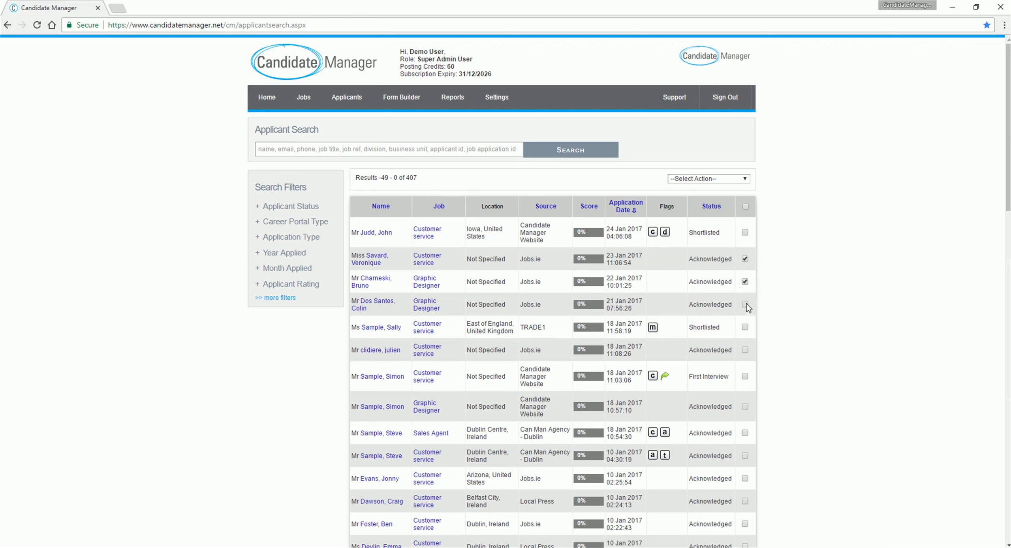
{"action": "left_click", "coordinate": [745, 305]}
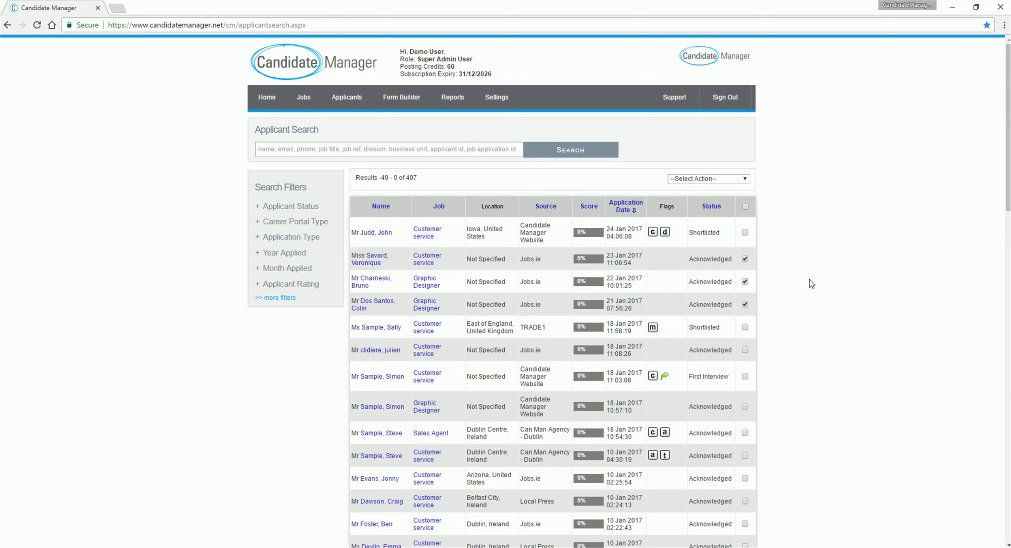
{"action": "left_click", "coordinate": [707, 178]}
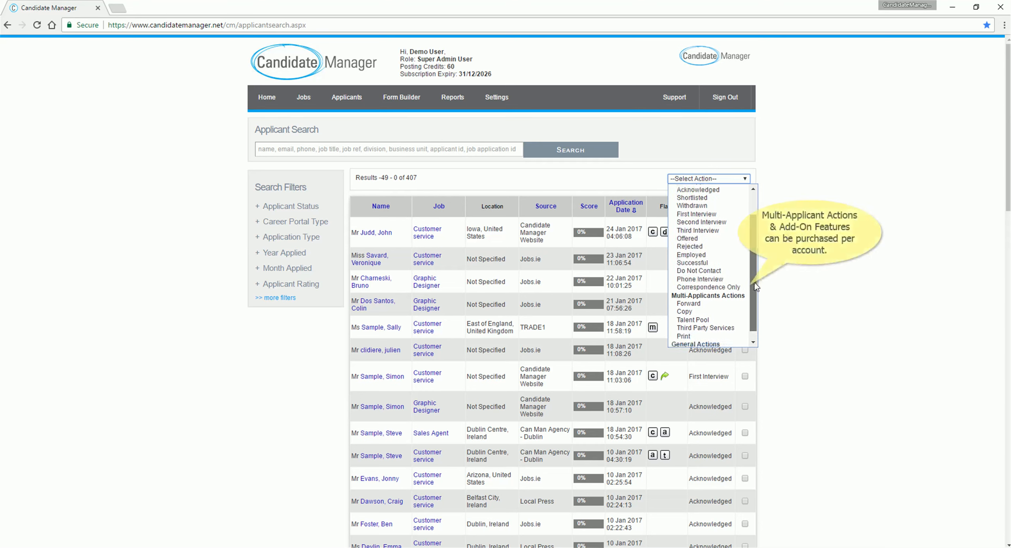
{"action": "scroll", "scroll_direction": "down", "scroll_amount": 3}
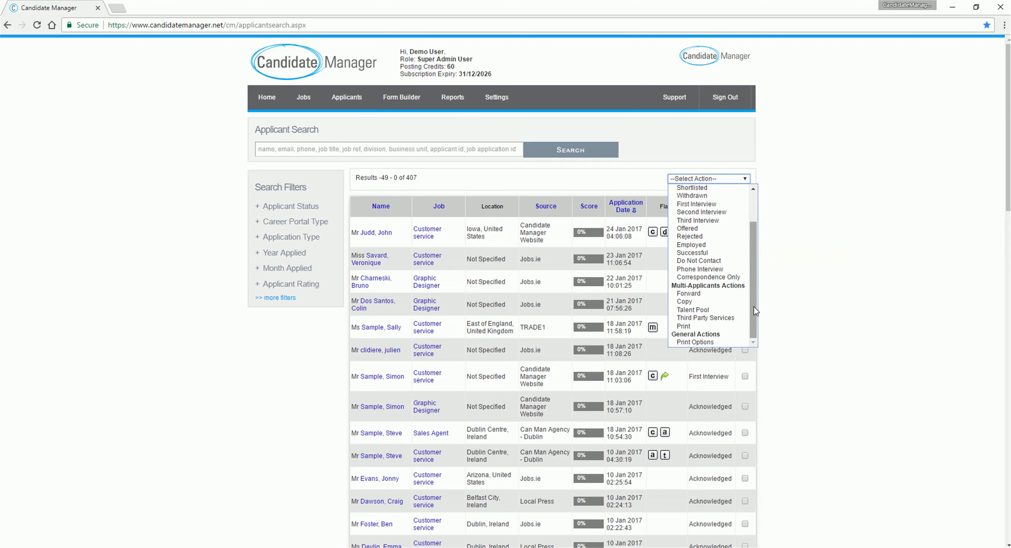
{"action": "left_click", "coordinate": [707, 179]}
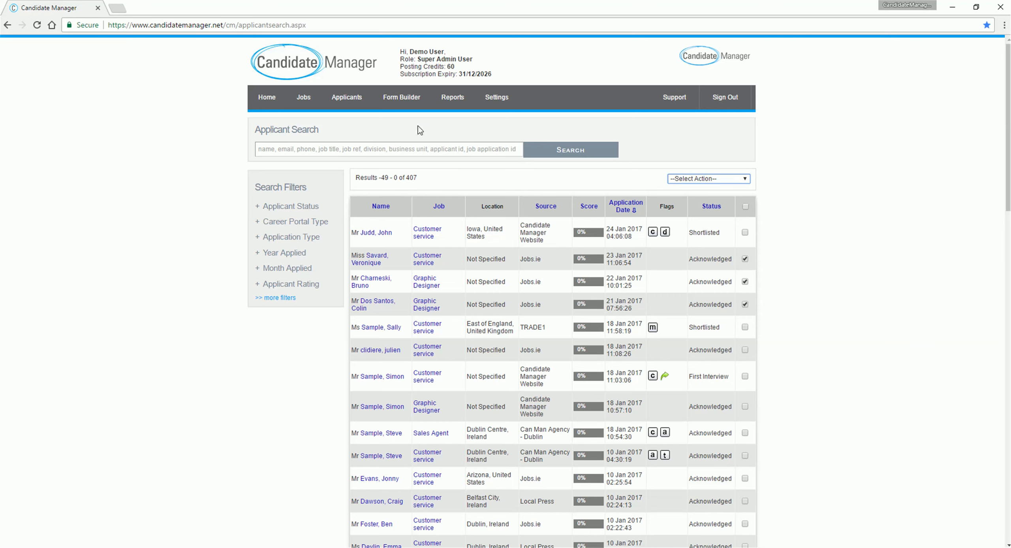
{"action": "mouse_move", "coordinate": [401, 97]}
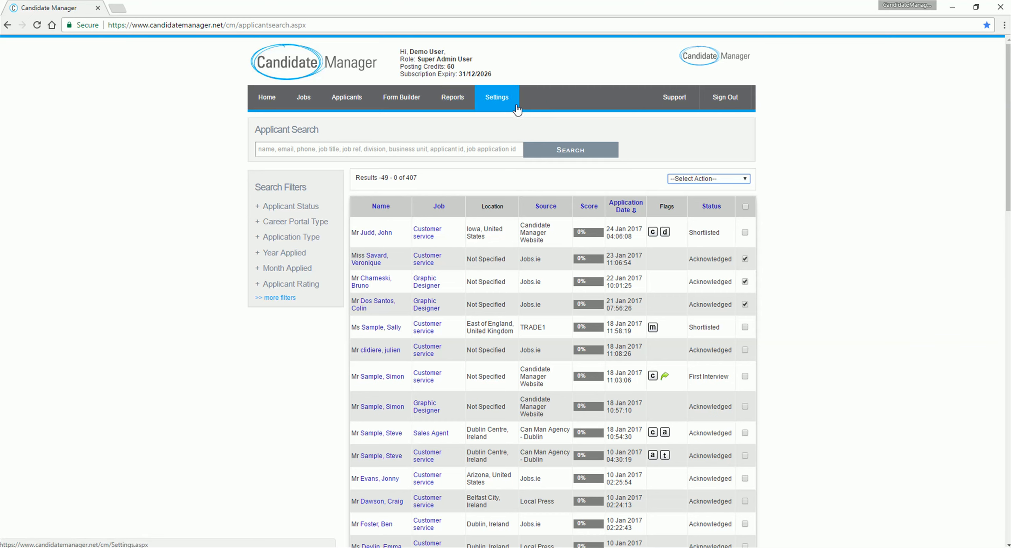
{"action": "mouse_move", "coordinate": [496, 98]}
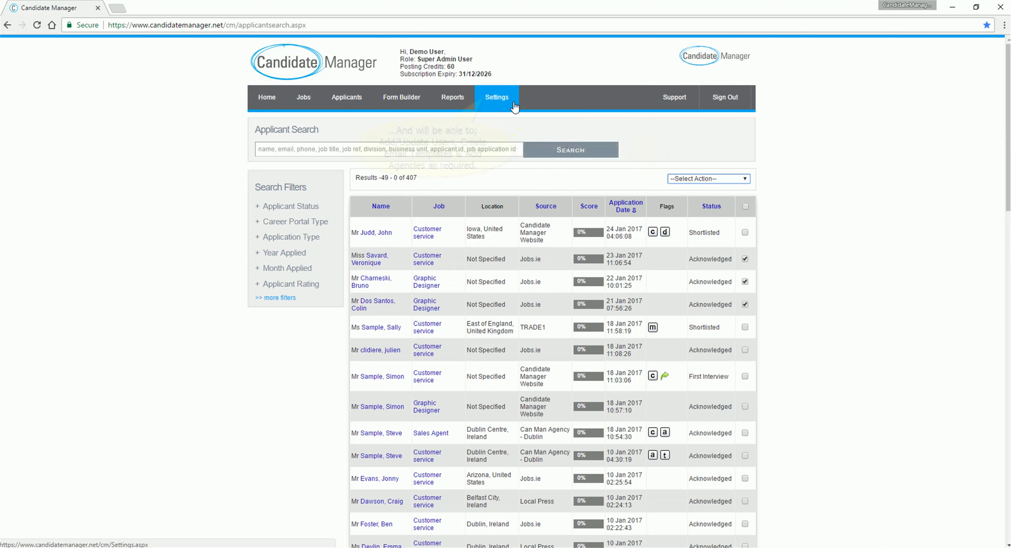
{"action": "left_click", "coordinate": [496, 97]}
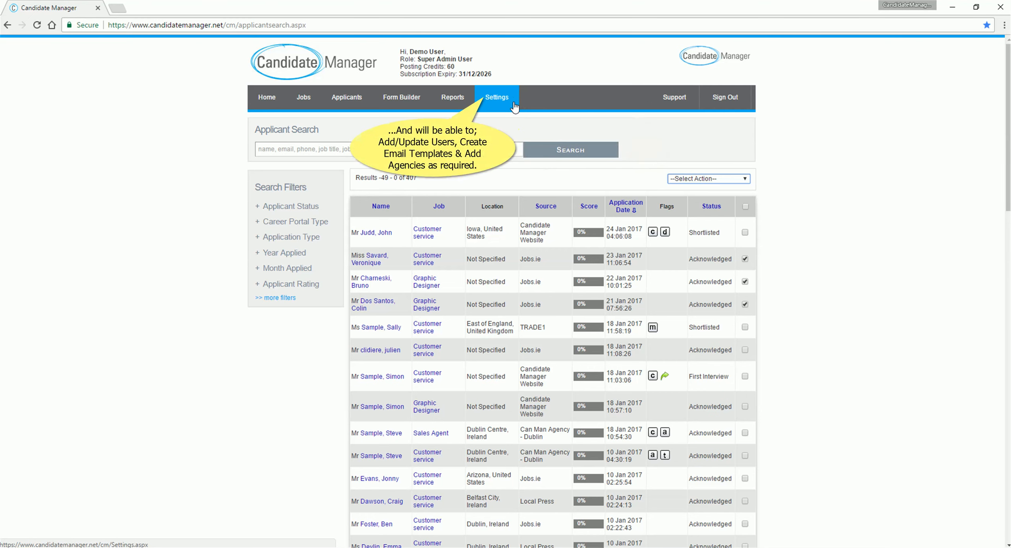